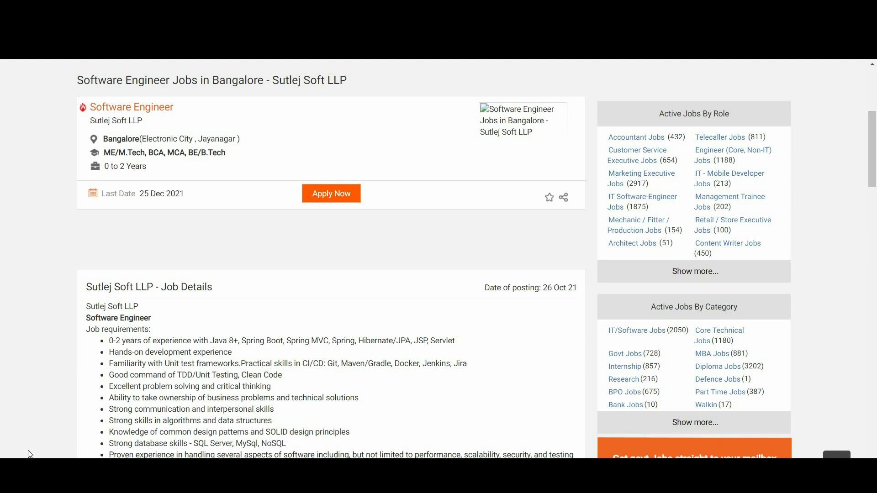
{"action": "mouse_move", "coordinate": [2, 325]}
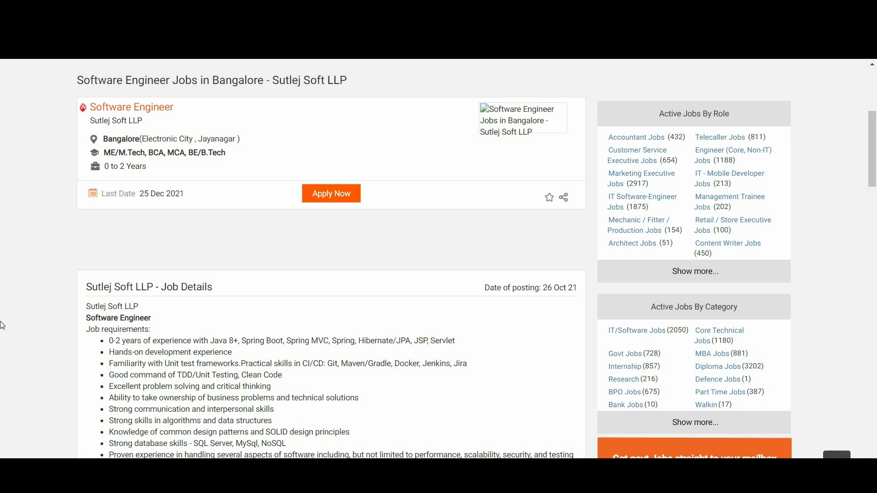
{"action": "mouse_move", "coordinate": [79, 263]}
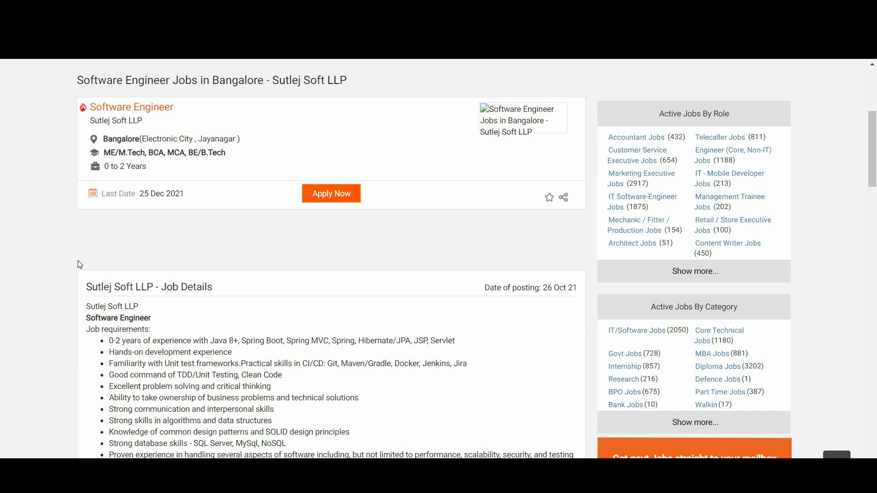
{"action": "scroll", "scroll_direction": "down", "scroll_amount": 3}
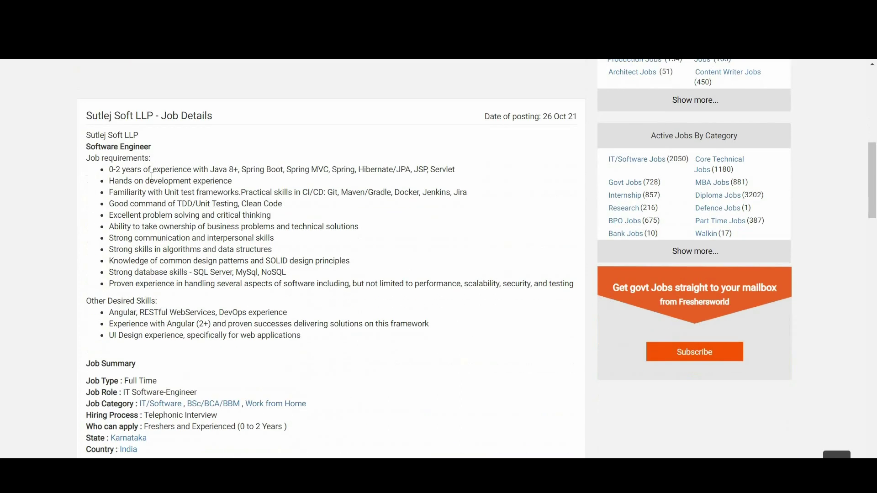
{"action": "mouse_move", "coordinate": [155, 178]}
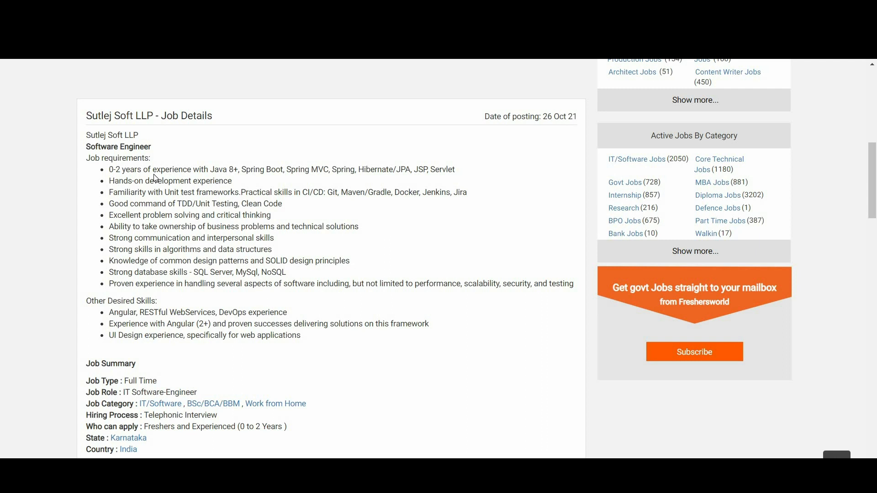
{"action": "mouse_move", "coordinate": [223, 195]}
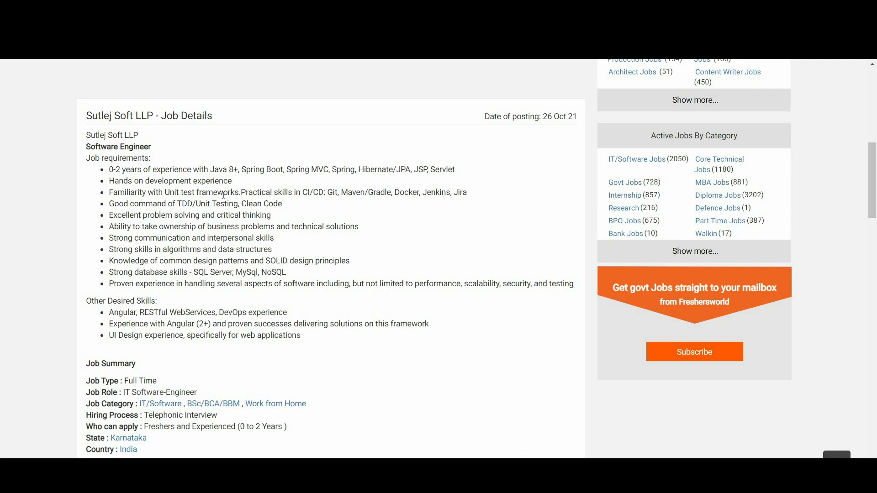
{"action": "mouse_move", "coordinate": [297, 221]}
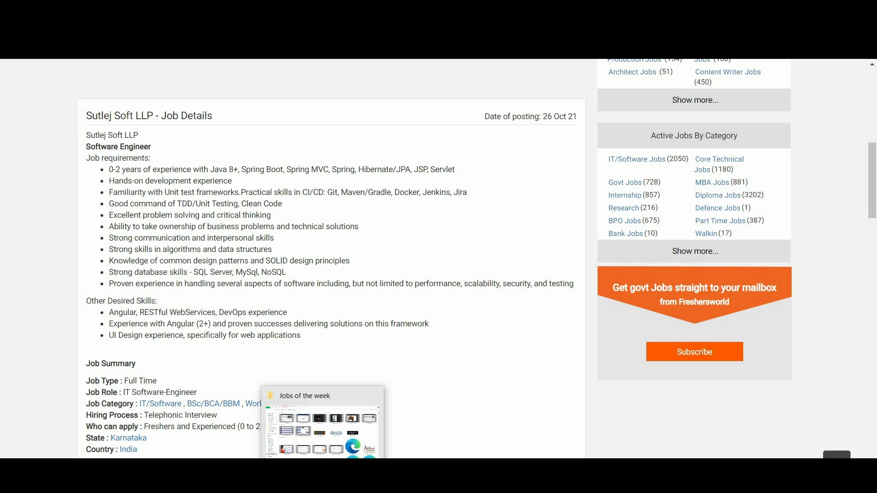
{"action": "mouse_move", "coordinate": [514, 427]}
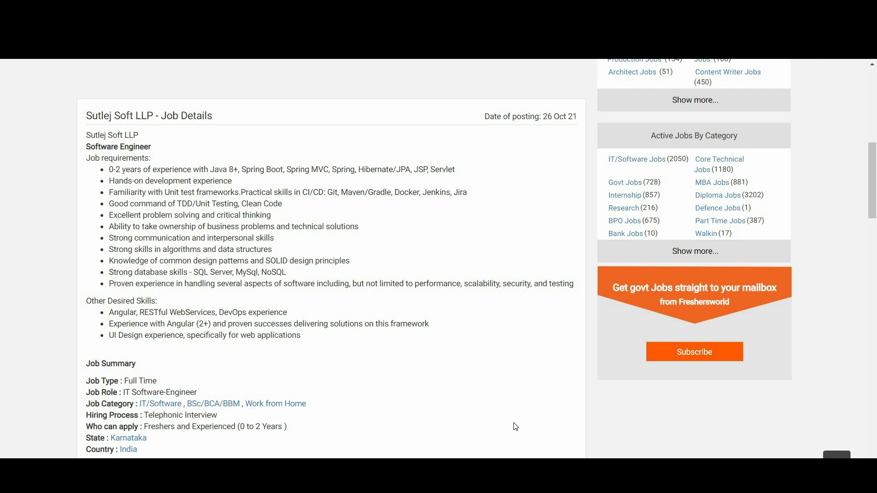
{"action": "scroll", "scroll_direction": "up", "scroll_amount": 3}
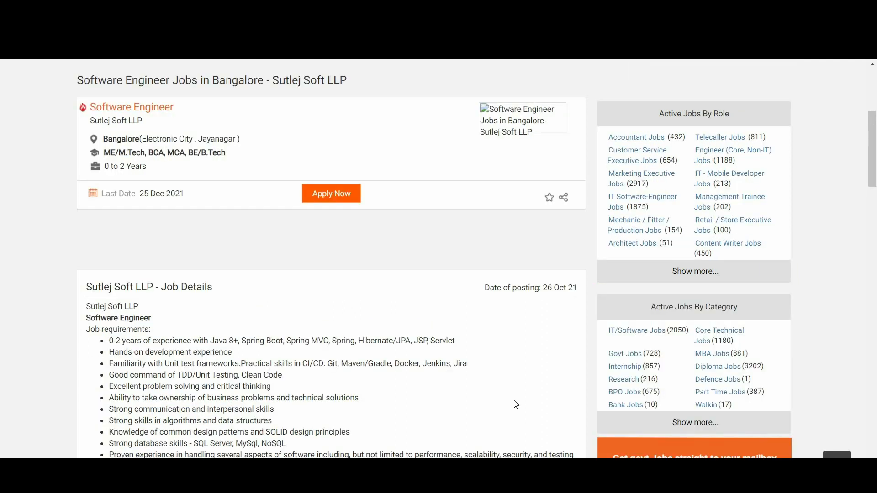